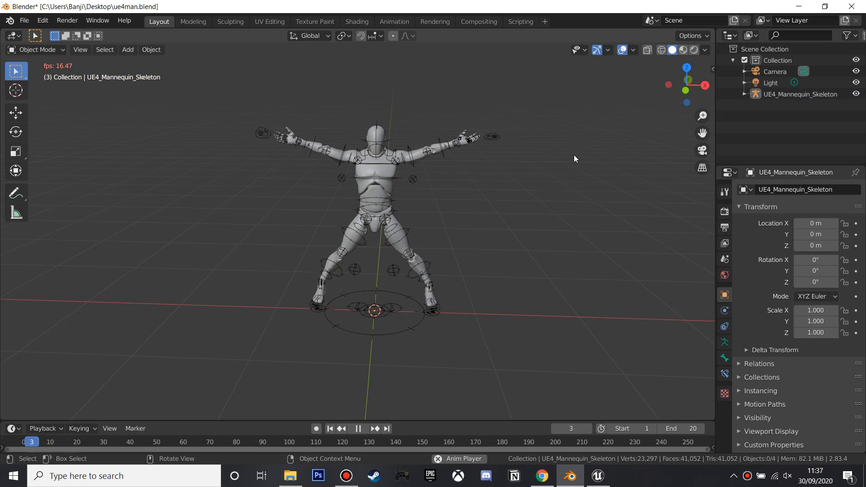
Bring up the Mr Mannequins Tools Gumroad page in Chrome and scroll down it.
click(541, 475)
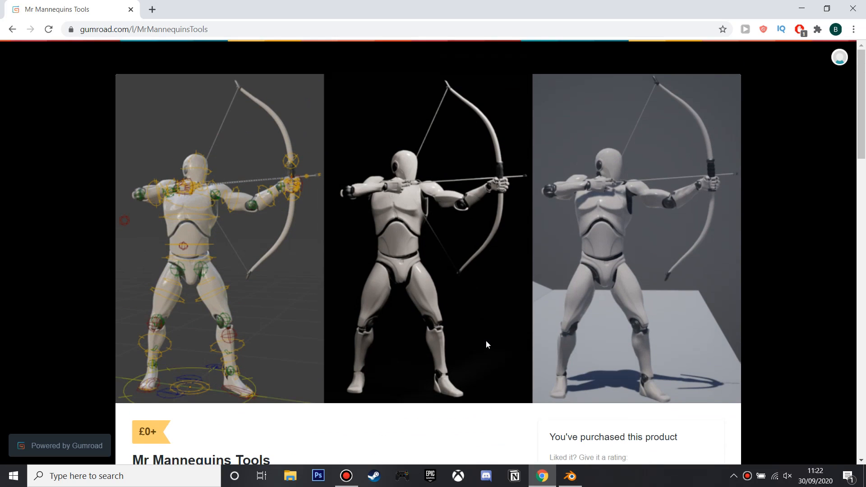
mouse_move(478, 314)
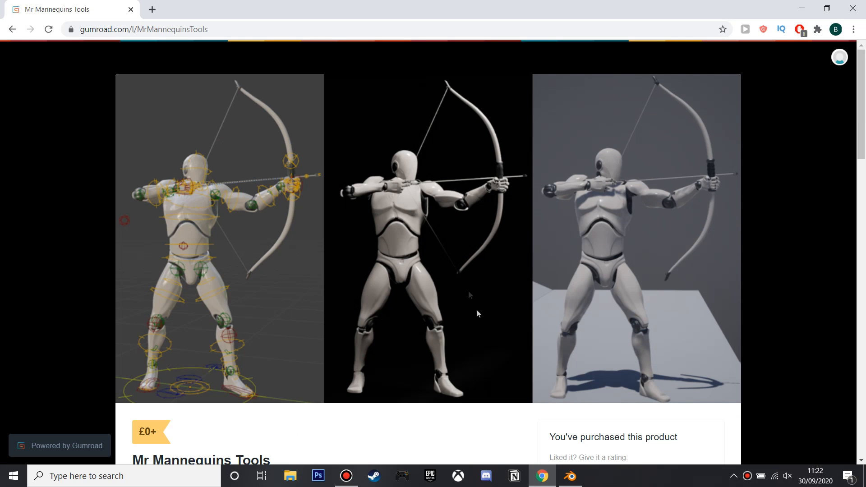
scroll(down, 3)
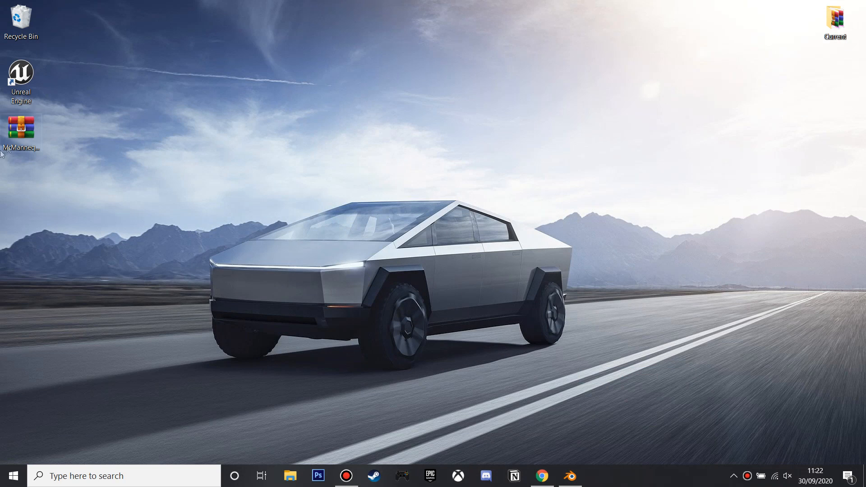
mouse_move(353, 187)
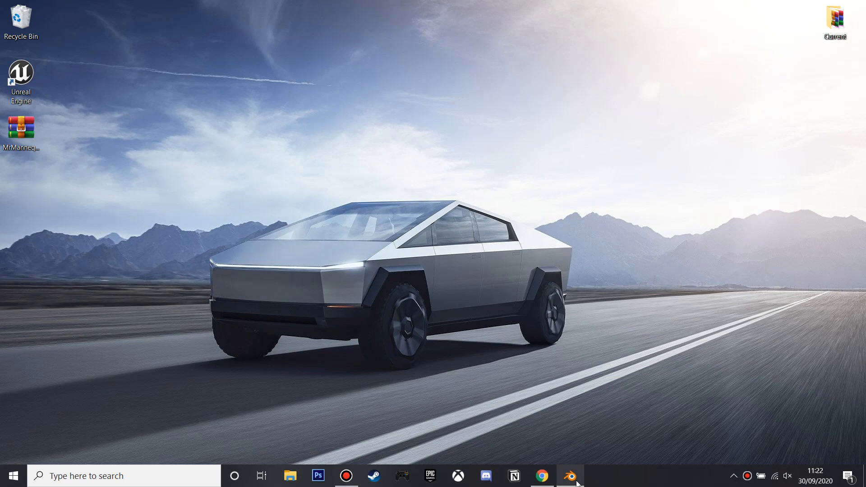
Install the add-on from Desktop/MrMannequinsTools.zip through Blender Preferences.
click(570, 475)
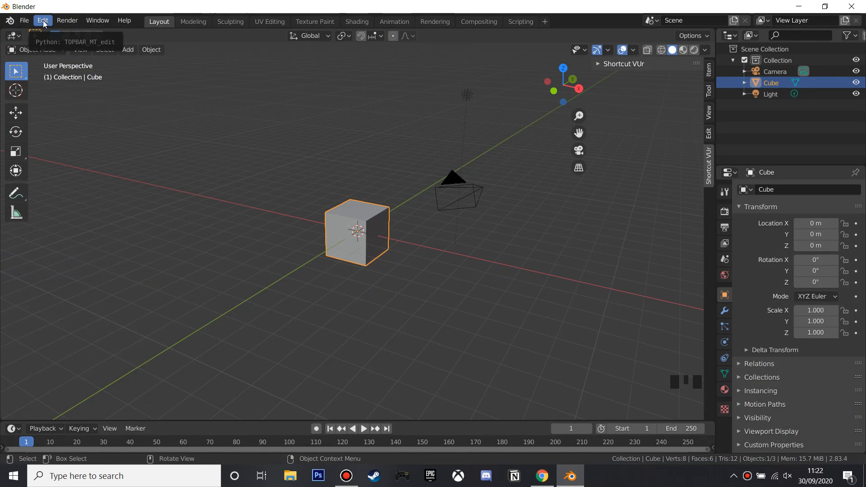
click(42, 20)
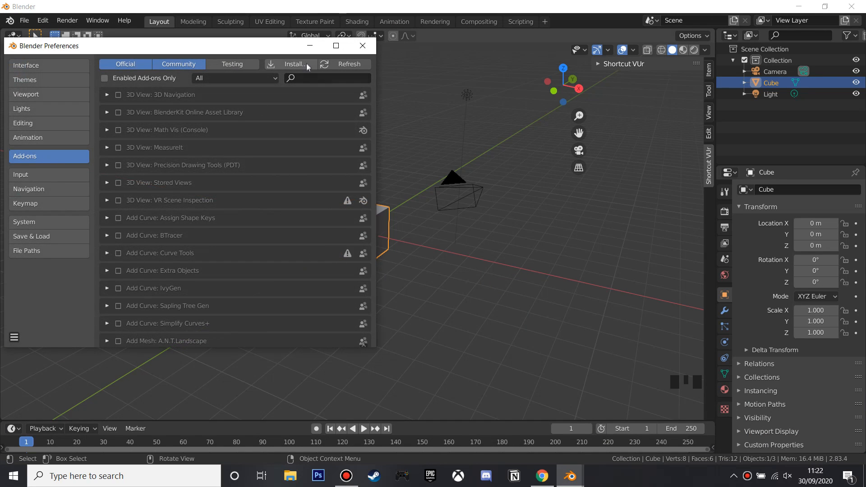
click(293, 64)
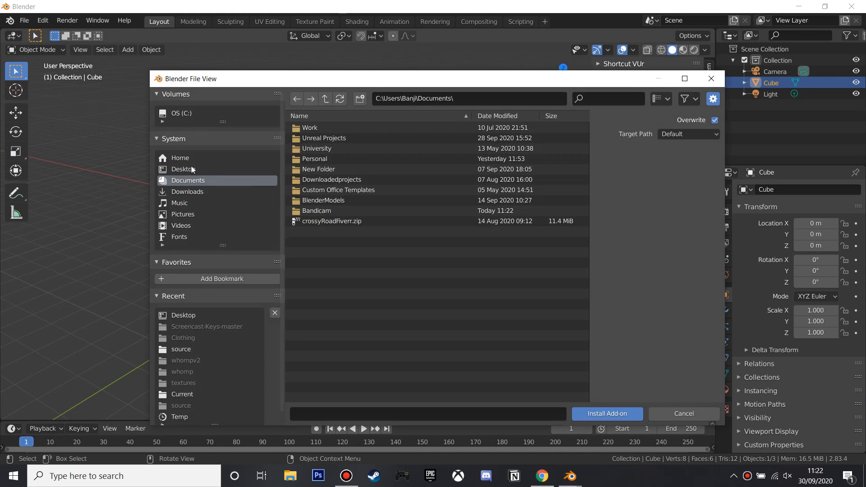
click(184, 169)
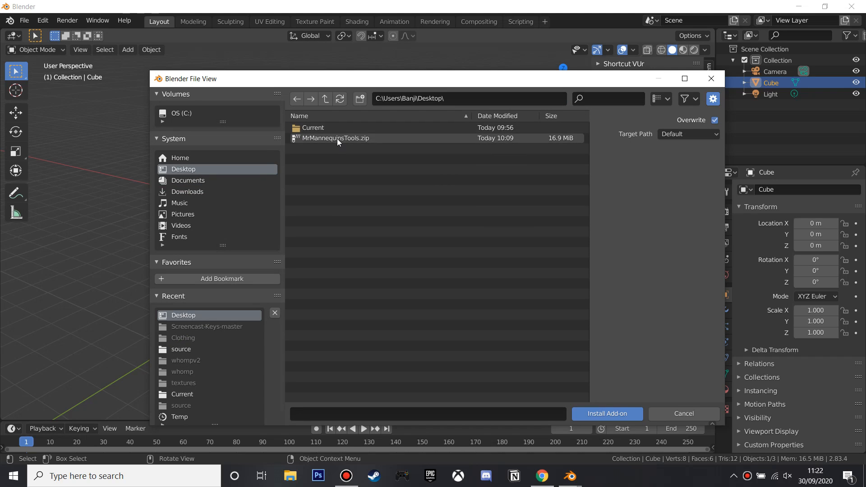
click(335, 138)
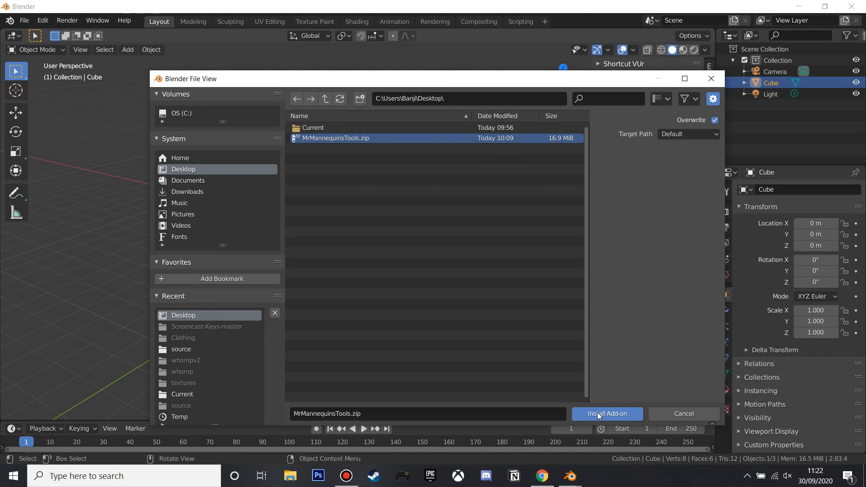
click(607, 413)
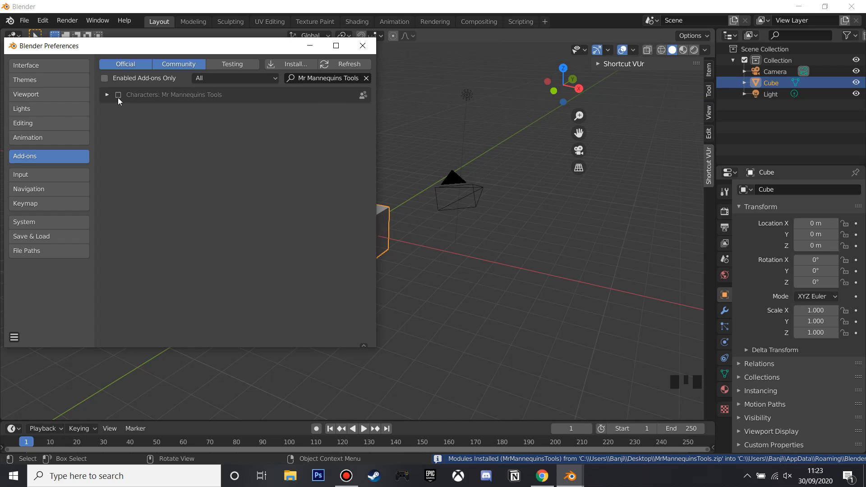
Enable the Mr Mannequins Tools add-on and close Preferences.
click(118, 94)
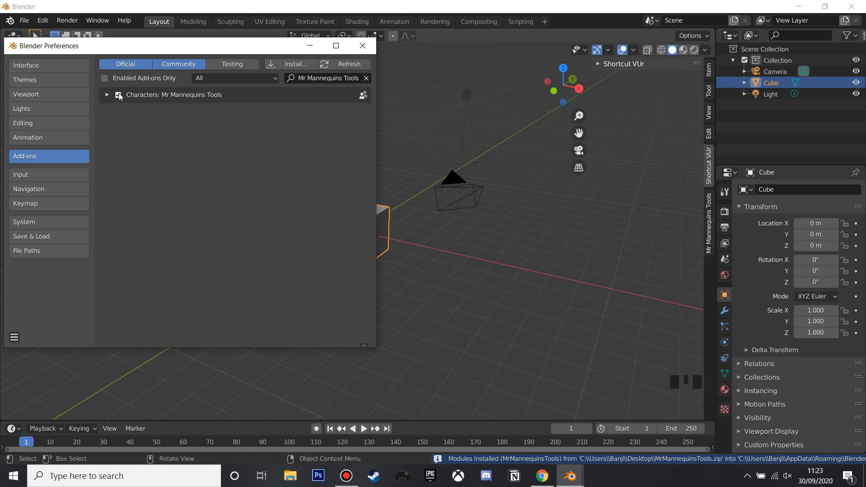
click(118, 94)
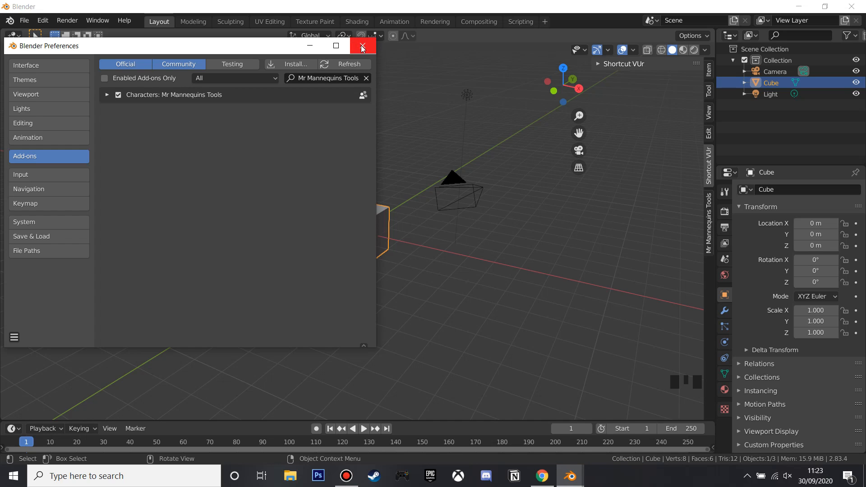
click(362, 45)
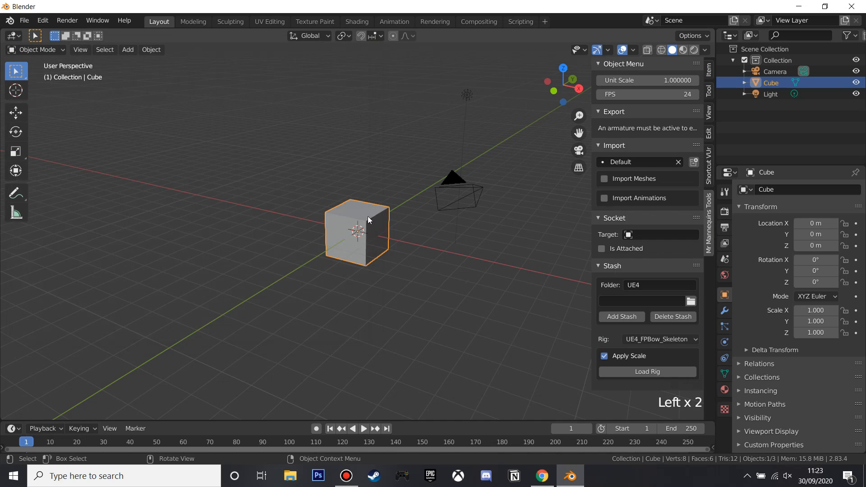
Delete the default cube and load the UE4_Mannequin_Skeleton rig from the add-on panel.
key(Delete)
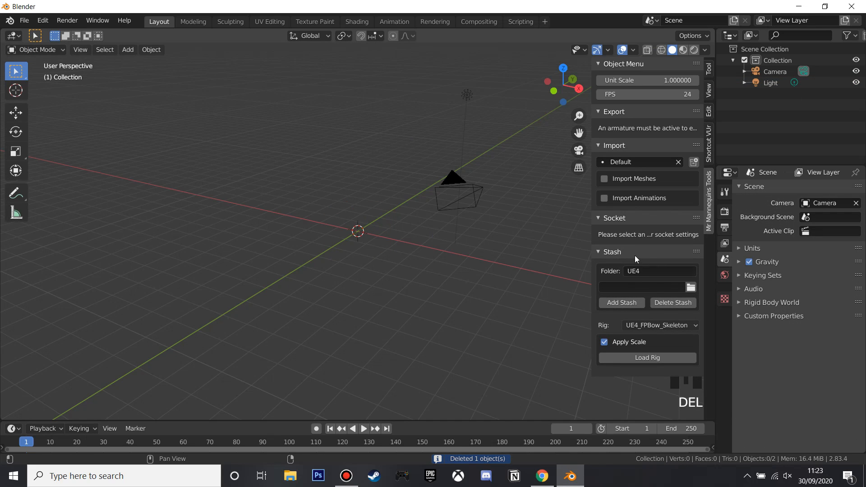
click(660, 325)
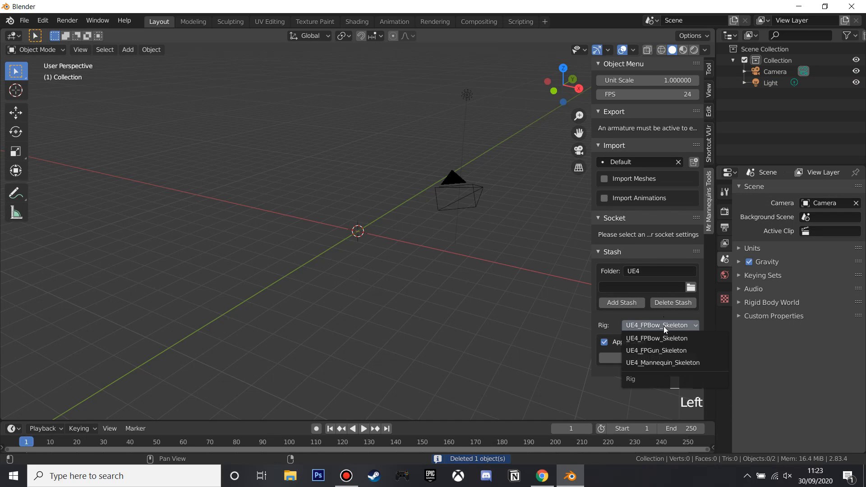
click(662, 362)
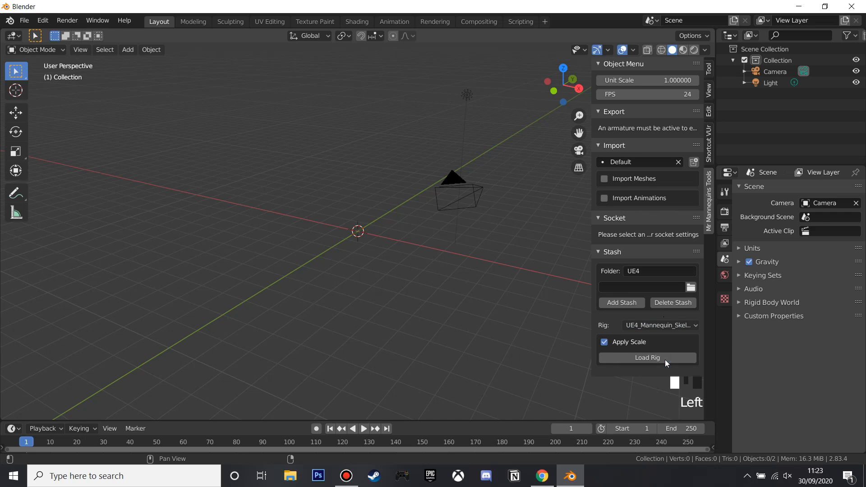
click(647, 357)
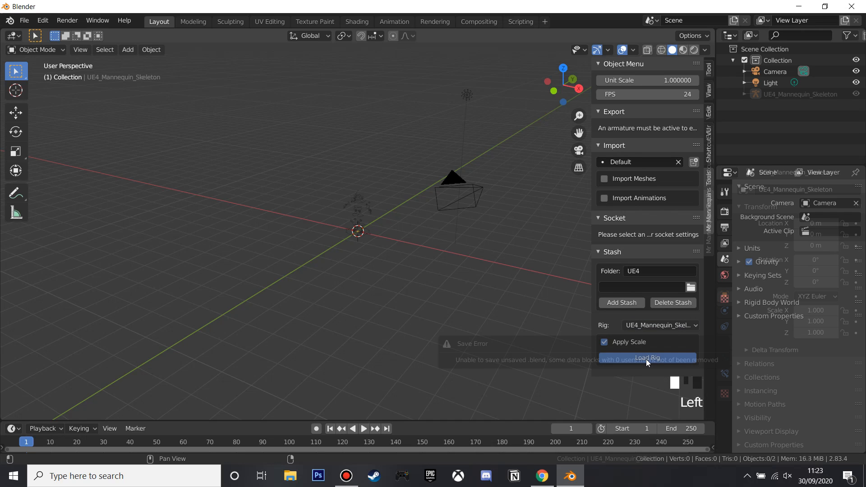
scroll(up, 3)
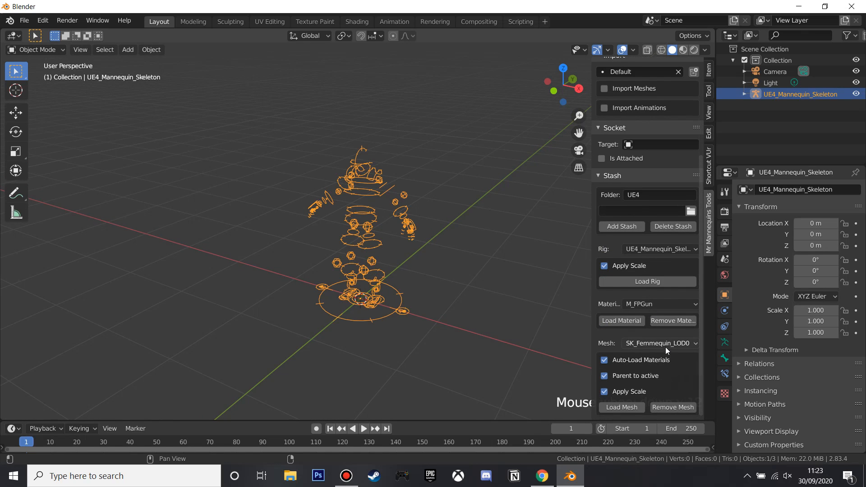
Load the SK_Mannequin_LOD0 mesh onto the mannequin skeleton.
click(659, 343)
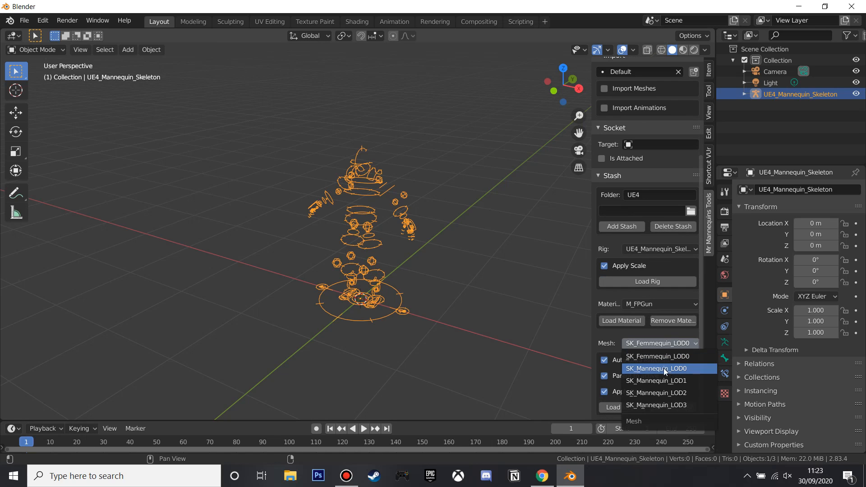
click(657, 368)
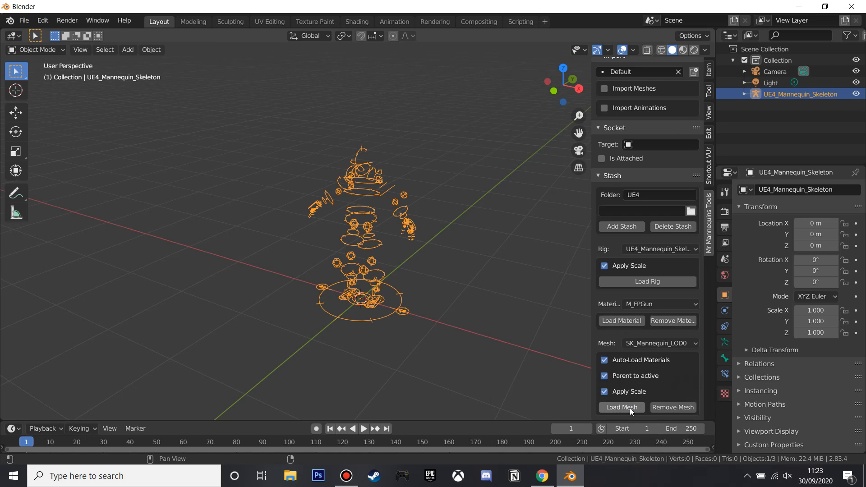
click(621, 407)
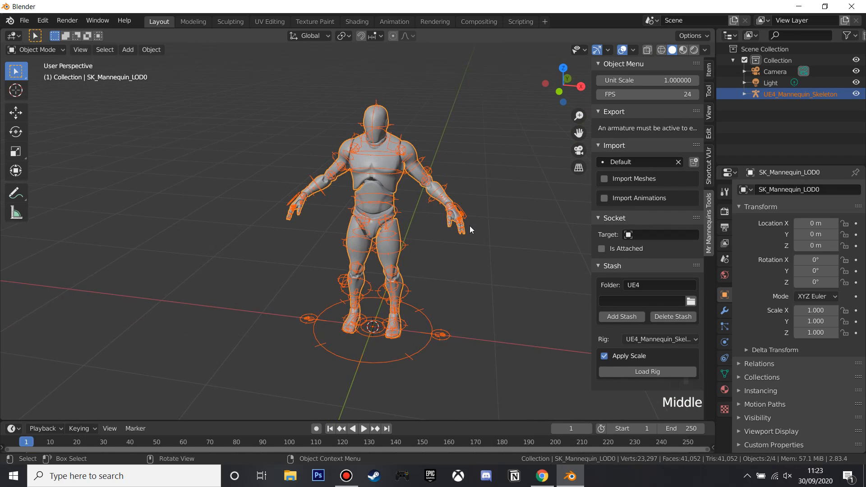
mouse_move(516, 220)
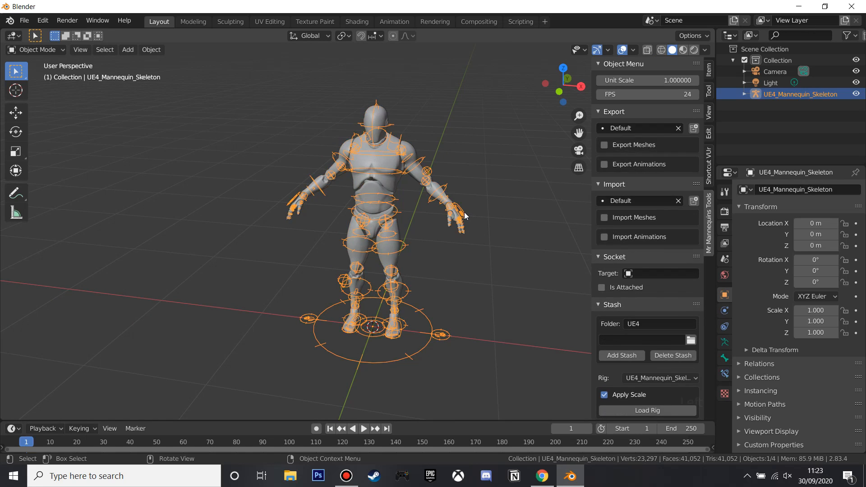
Switch the mannequin rig's interaction mode to Pose Mode.
click(37, 50)
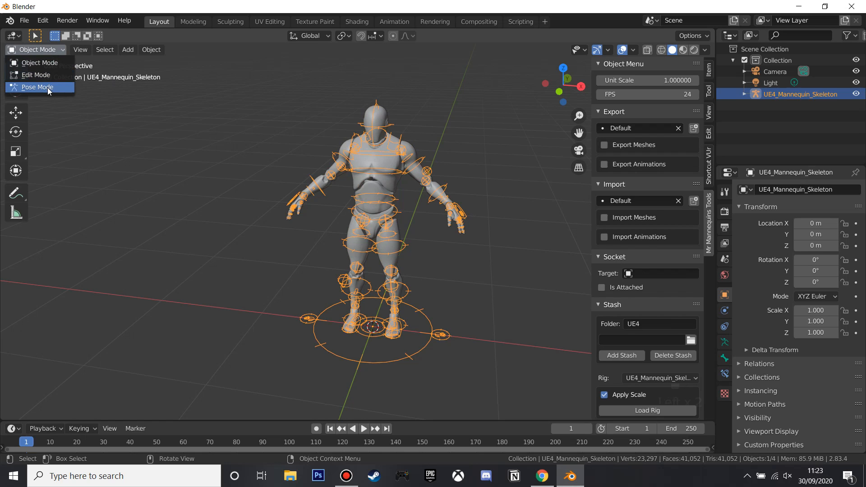
click(37, 87)
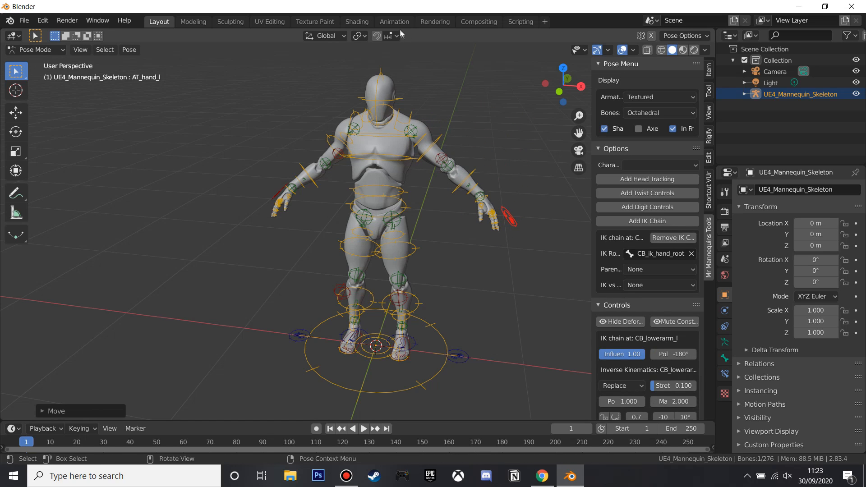
mouse_move(394, 22)
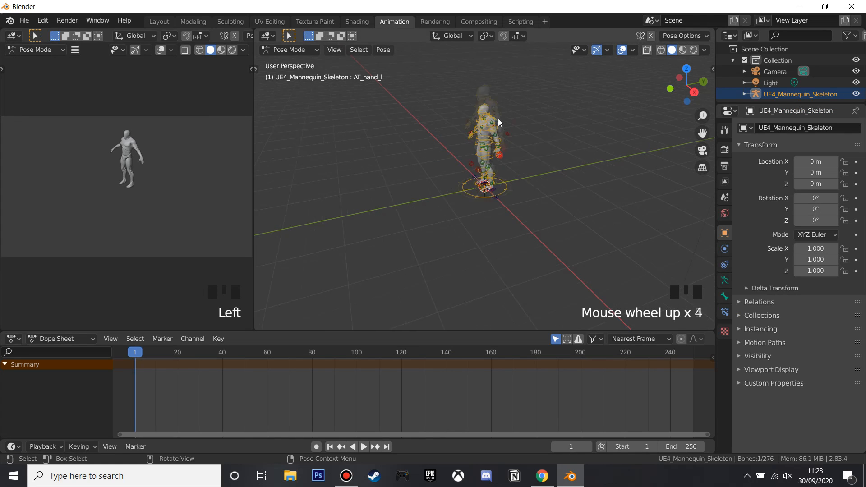
Show the mannequin in front view and set the lower editor to the Action Editor.
scroll(up, 3)
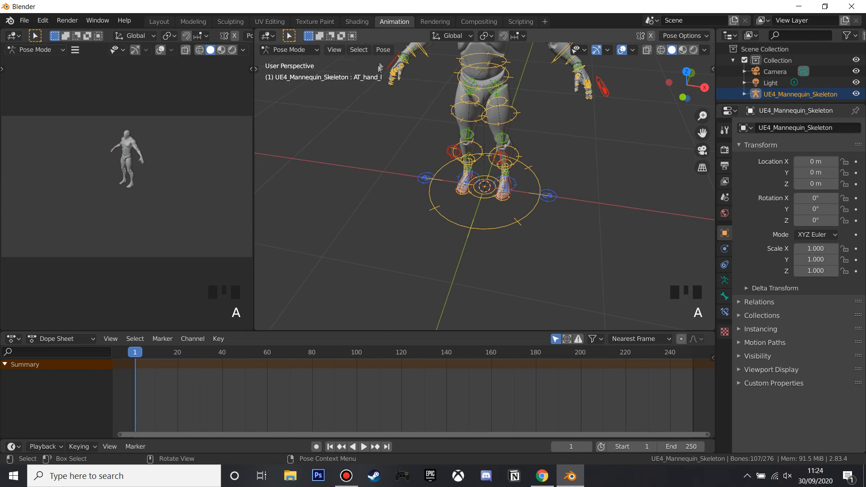
click(383, 50)
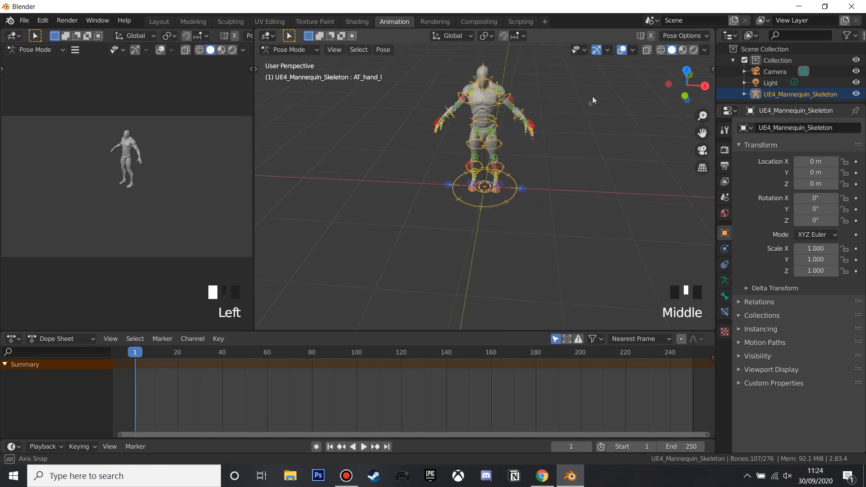
key(KP_1)
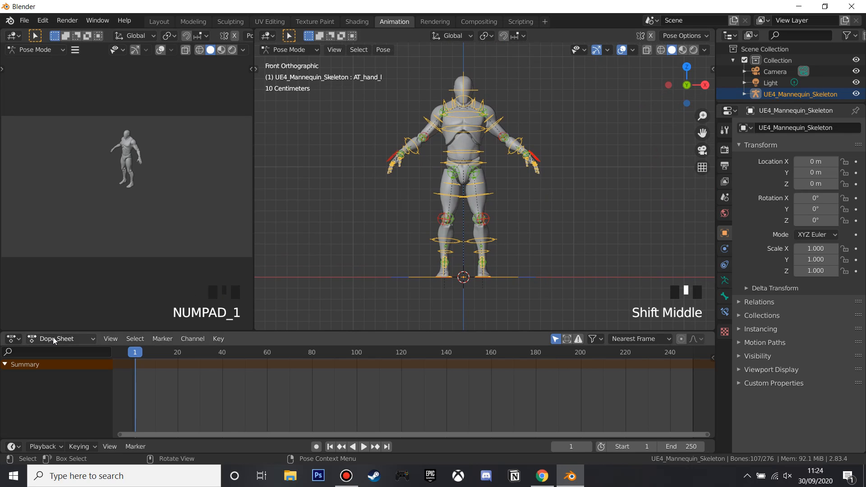
click(61, 339)
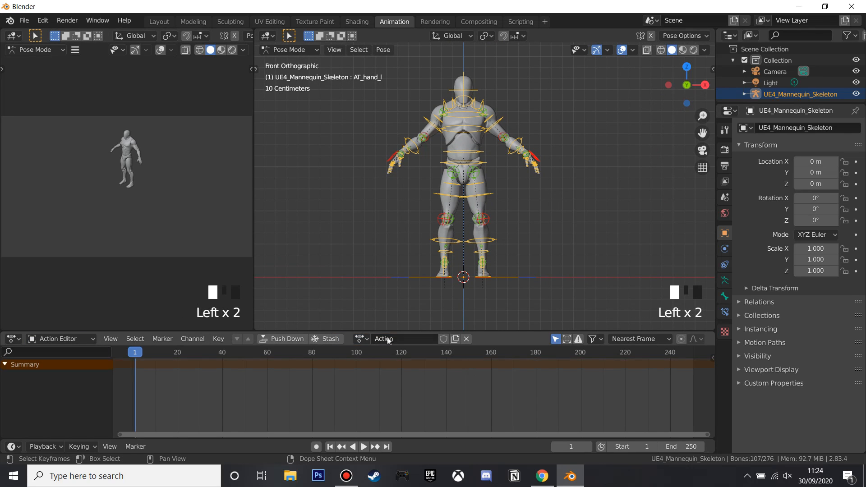
Name the action 'starjump' and move the bones to raise the arms and spread the legs.
text(starjump)
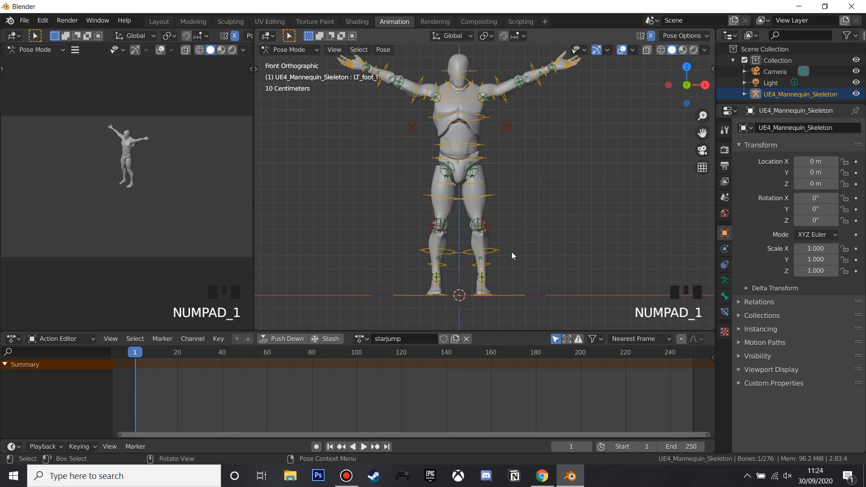
key(g)
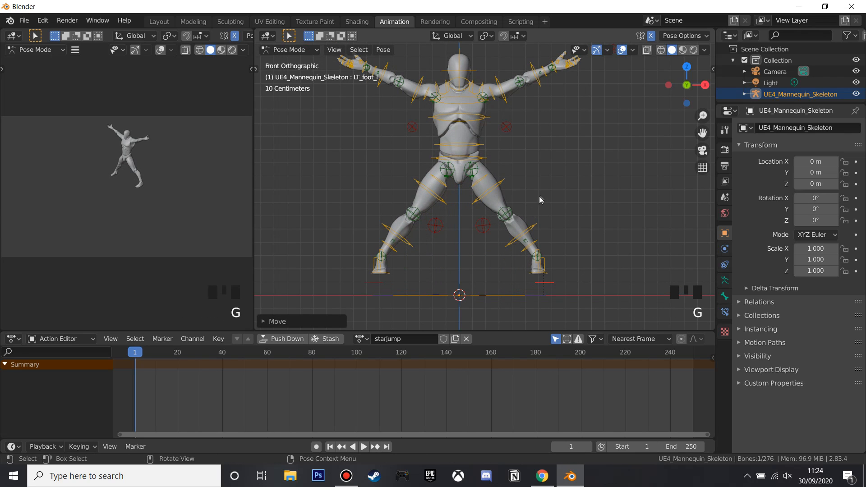
scroll(down, 3)
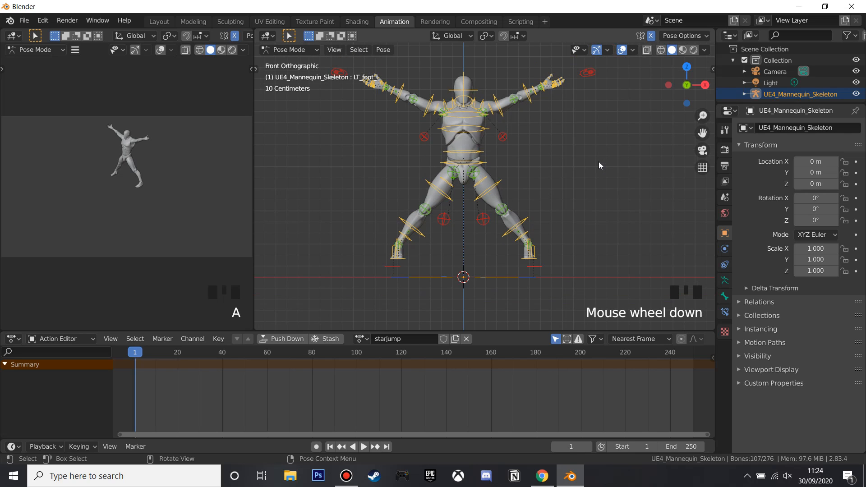
Key the star pose with LocRot at frame 1 and duplicate those keyframes.
key(i)
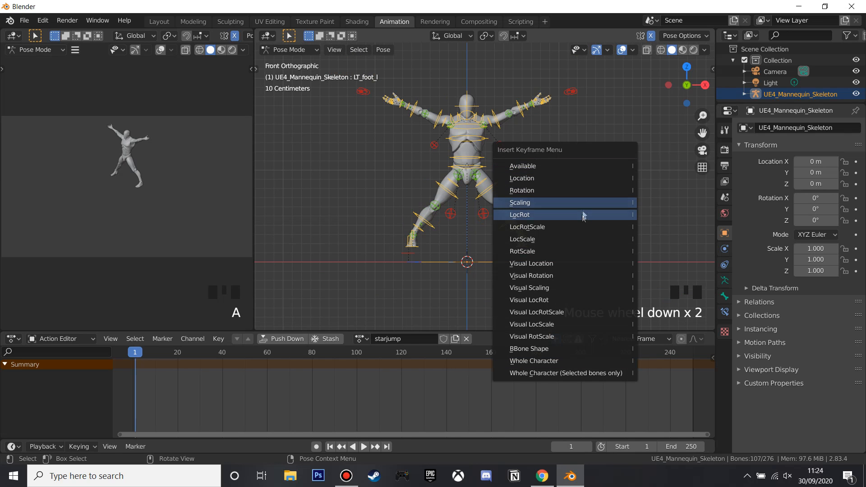
click(519, 214)
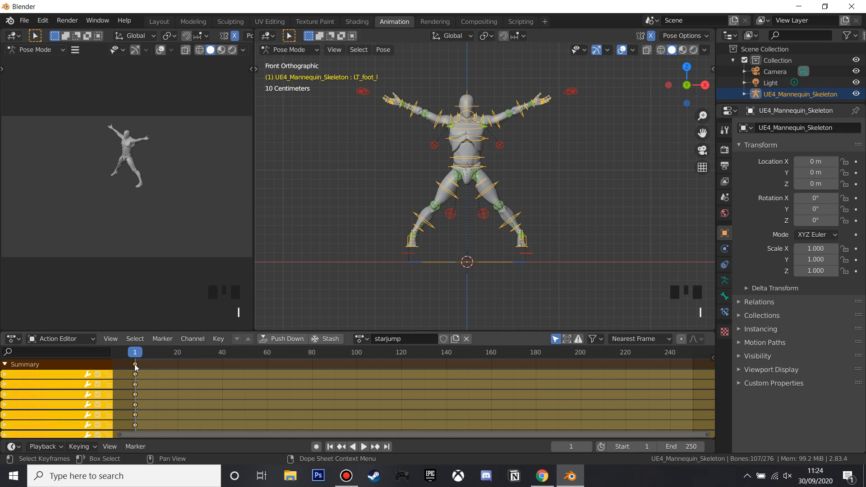
right_click(136, 367)
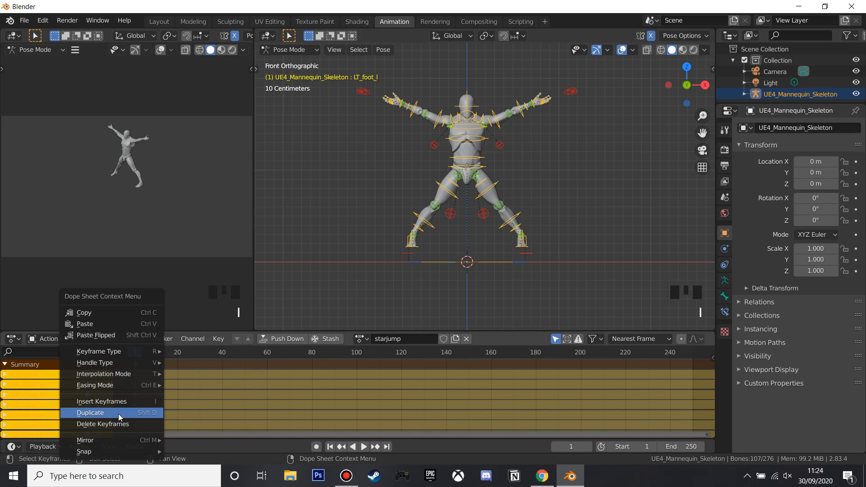
click(91, 413)
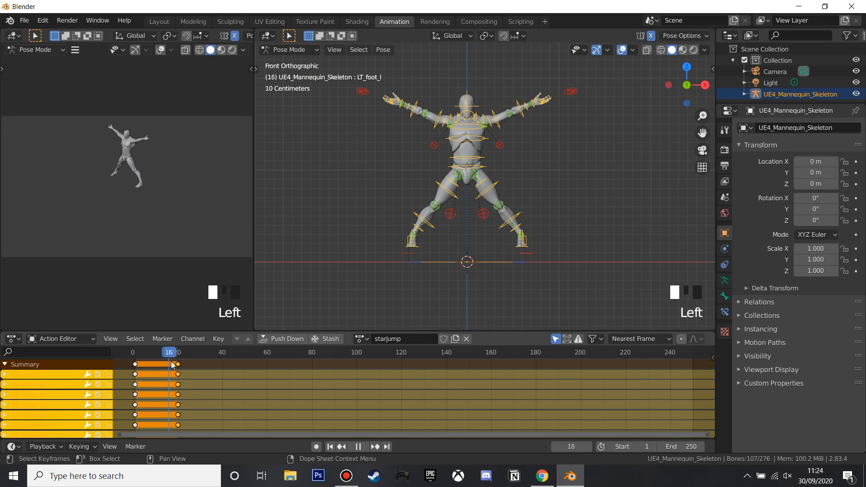
drag(169, 352, 157, 352)
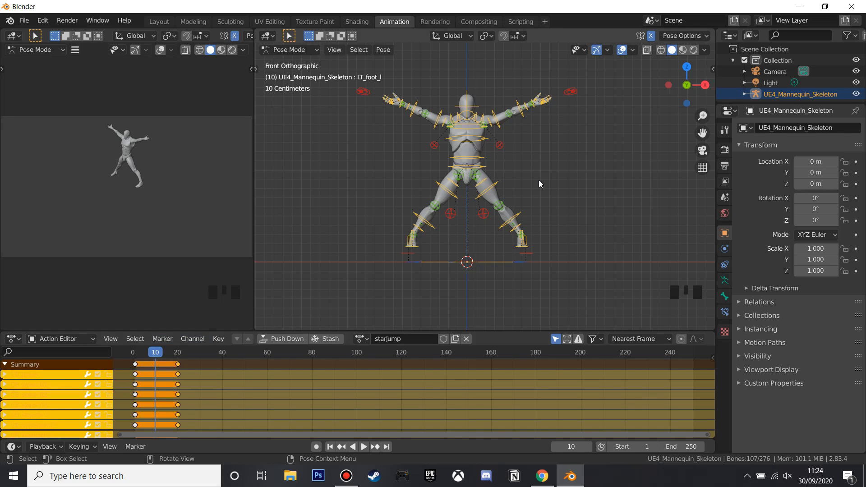
Move the bones into an arms-down, legs-together standing pose at frame 10.
scroll(up, 3)
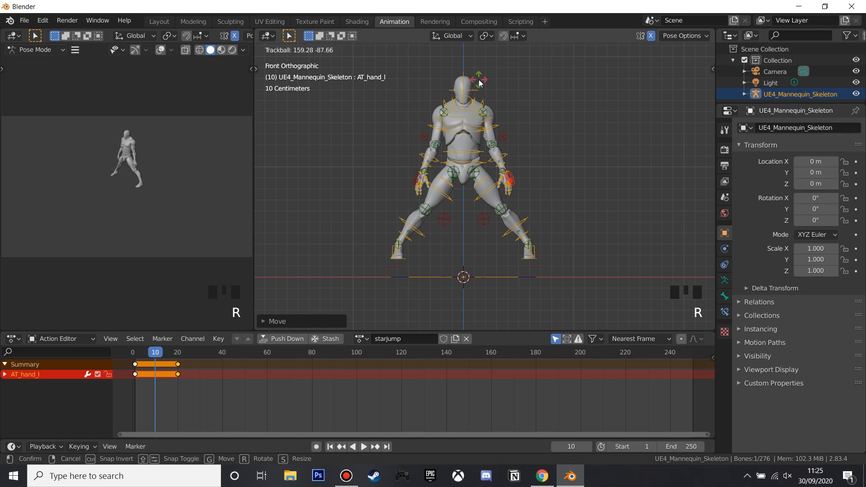
scroll(up, 3)
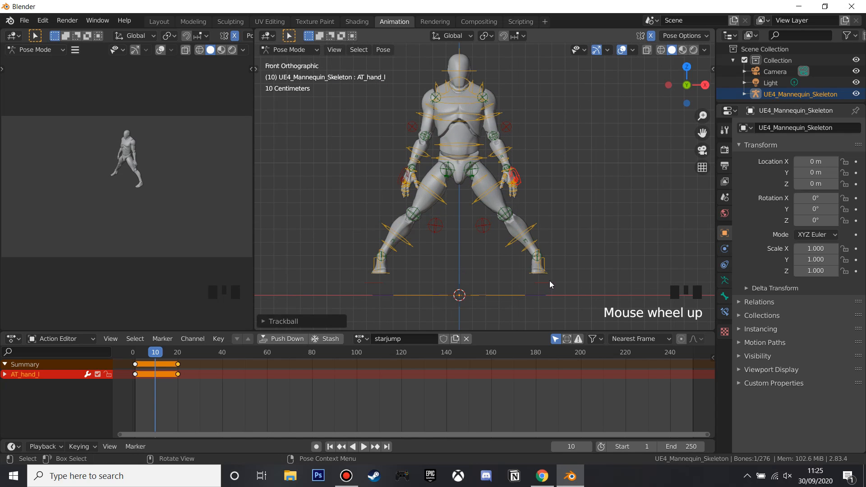
key(g)
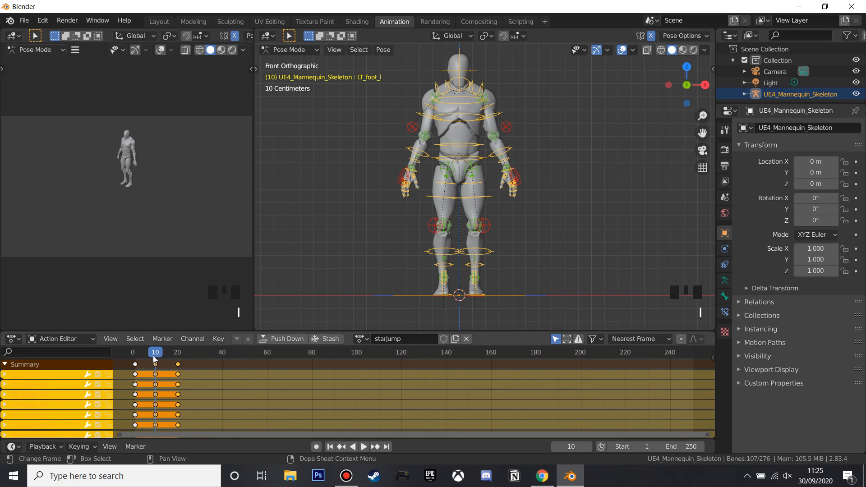
click(364, 446)
text(20)
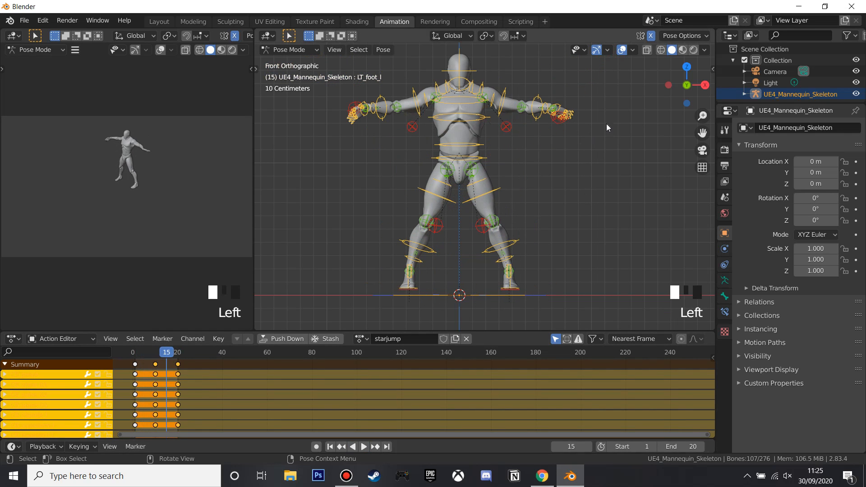
Scroll the view while setting up the arms-out pose at frame 15.
scroll(up, 3)
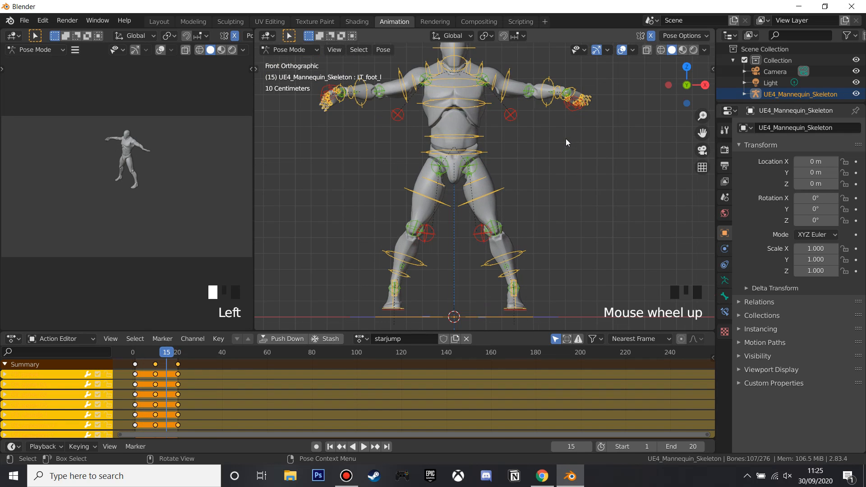
scroll(down, 3)
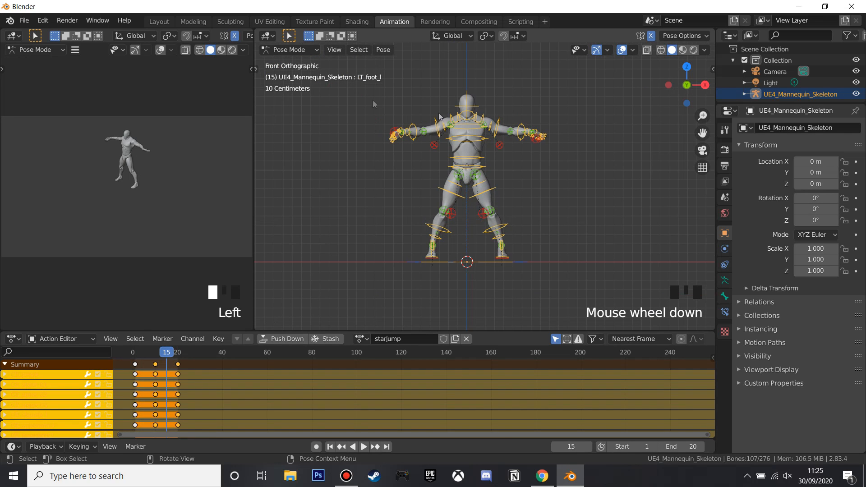
mouse_move(160, 21)
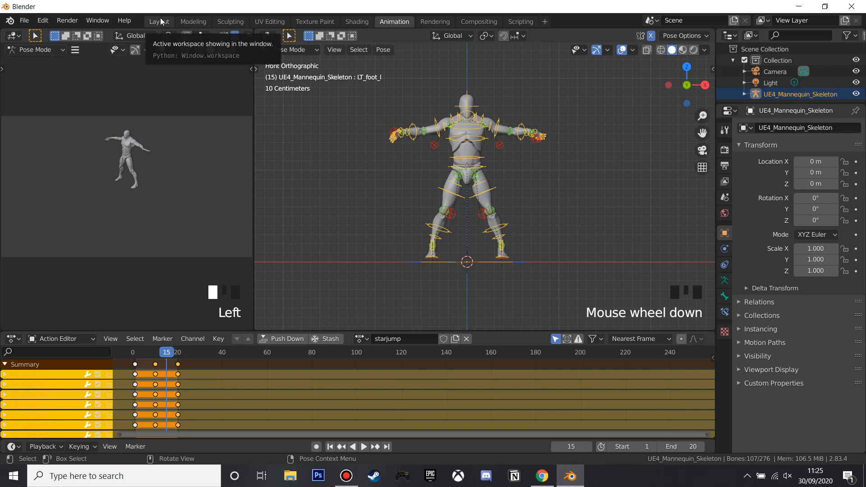
Save the scene to the desktop as ue4man.blend and enable Export Animations.
click(159, 22)
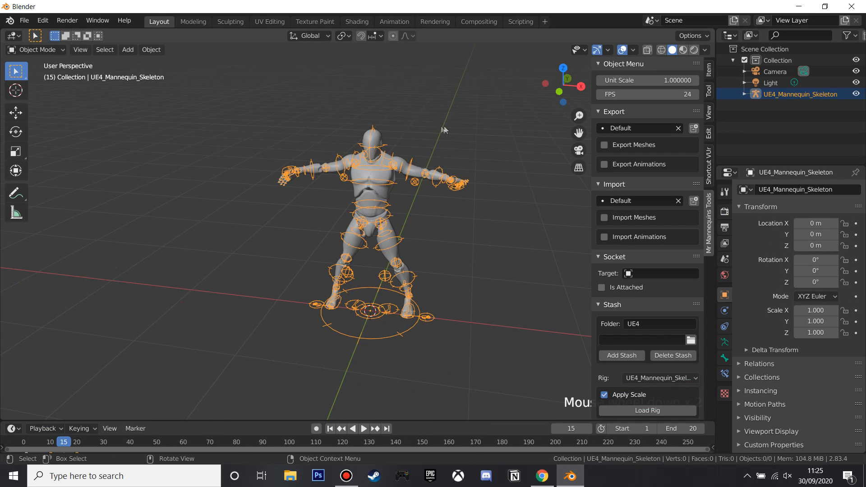
click(24, 21)
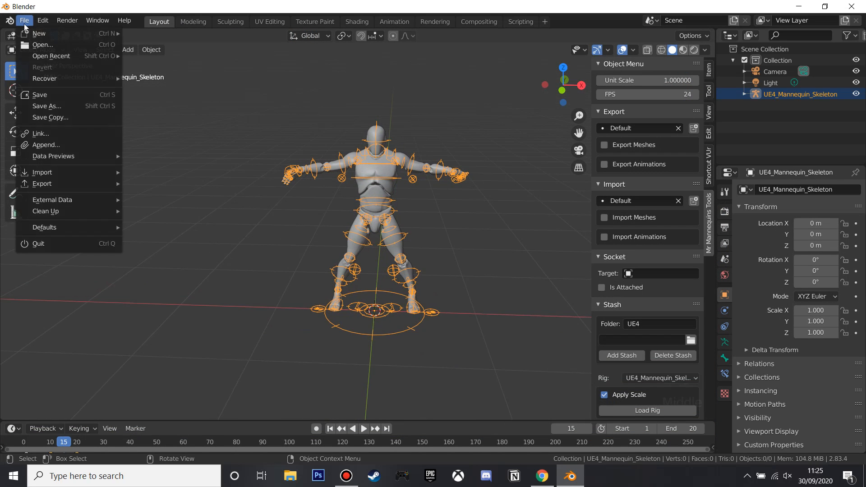
click(47, 106)
text(u)
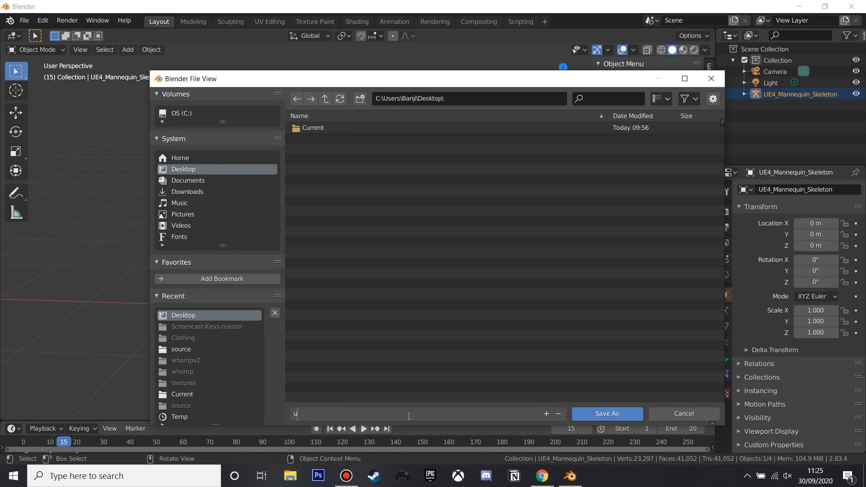
text(e4man)
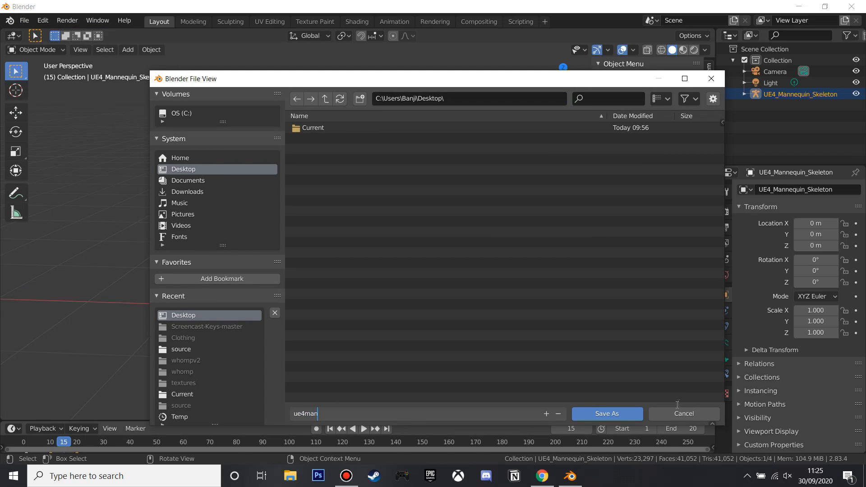
click(606, 413)
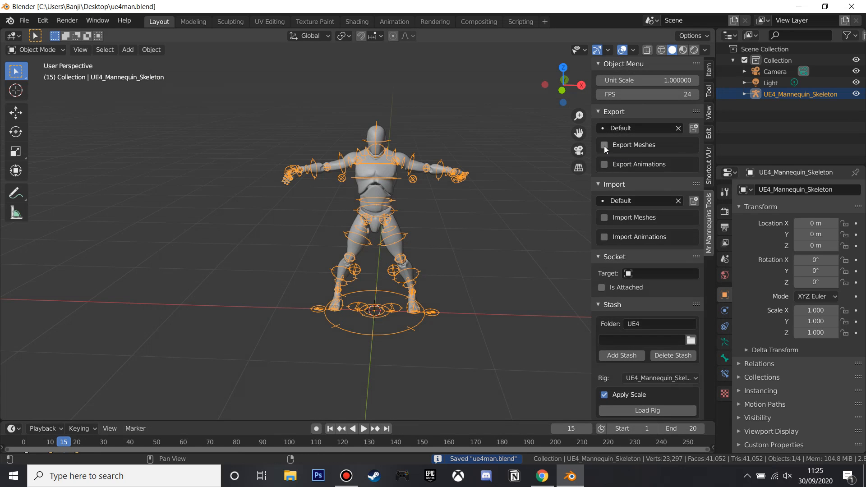
click(604, 164)
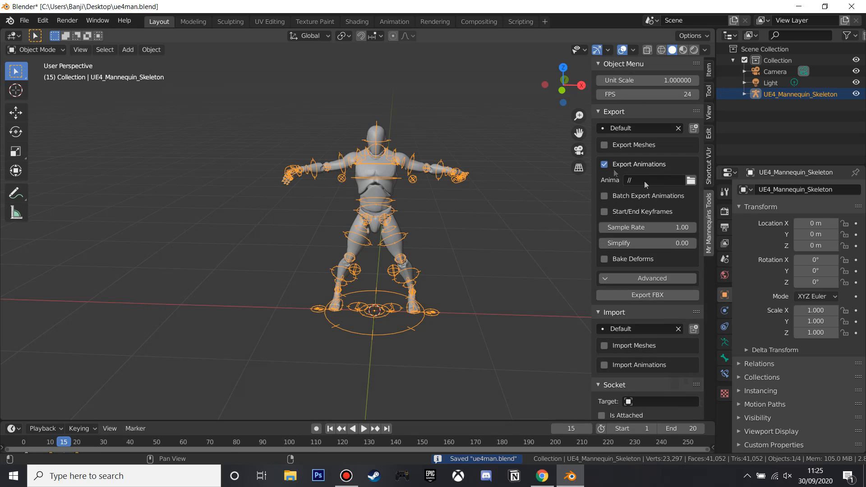
mouse_move(647, 295)
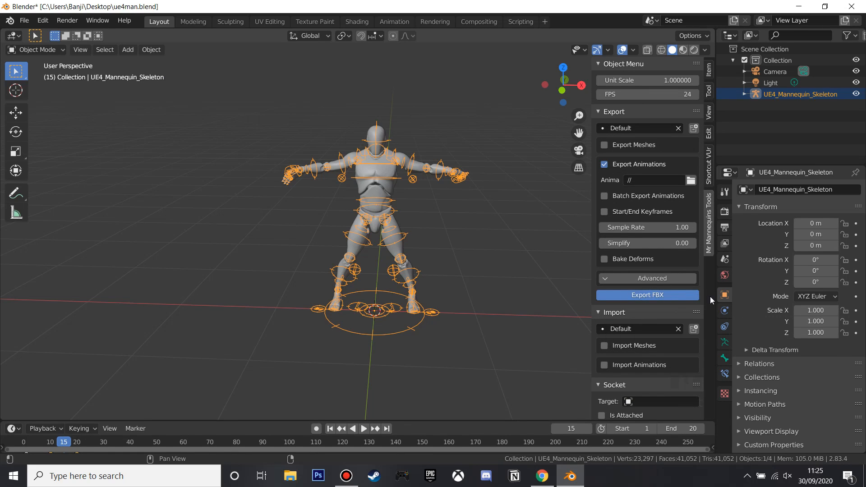
mouse_move(667, 304)
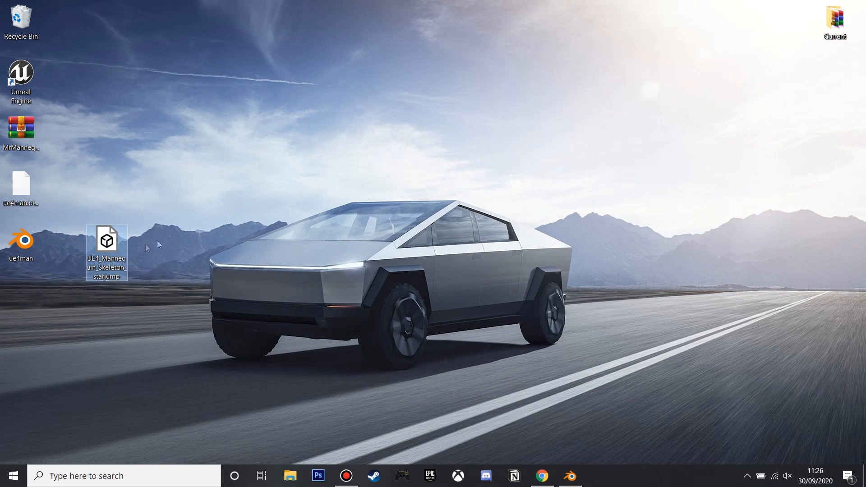
Import the star-jump FBX into Mannequin > Animations with UE4_Mannequin_Skeleton, then open it.
drag(107, 240, 21, 303)
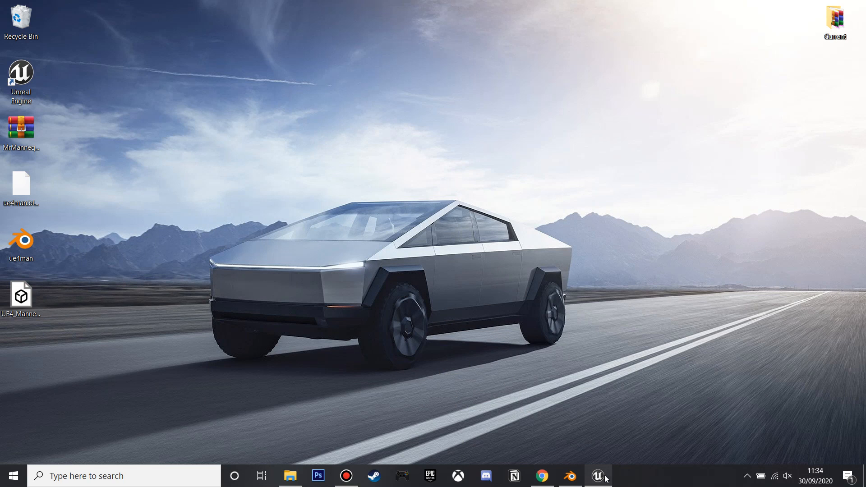
click(601, 475)
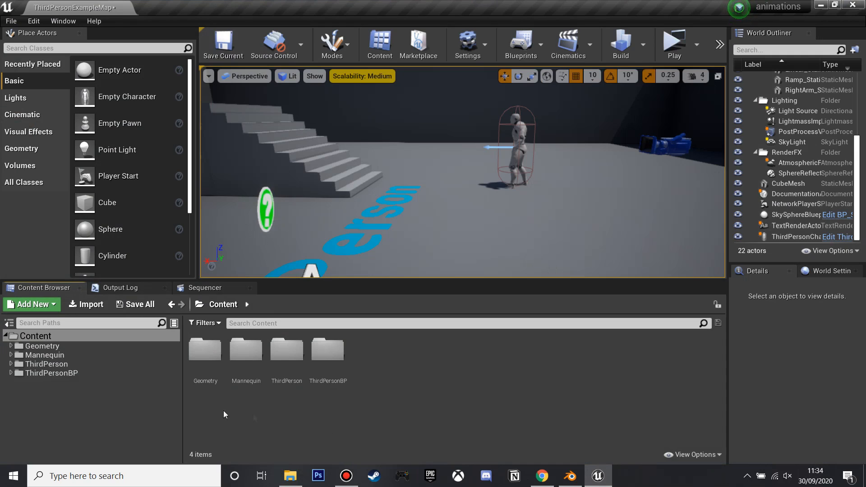
double_click(246, 349)
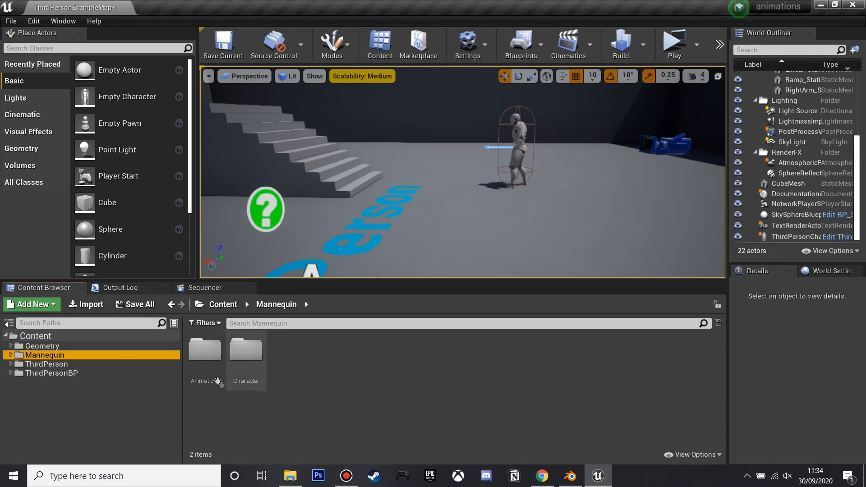
double_click(204, 350)
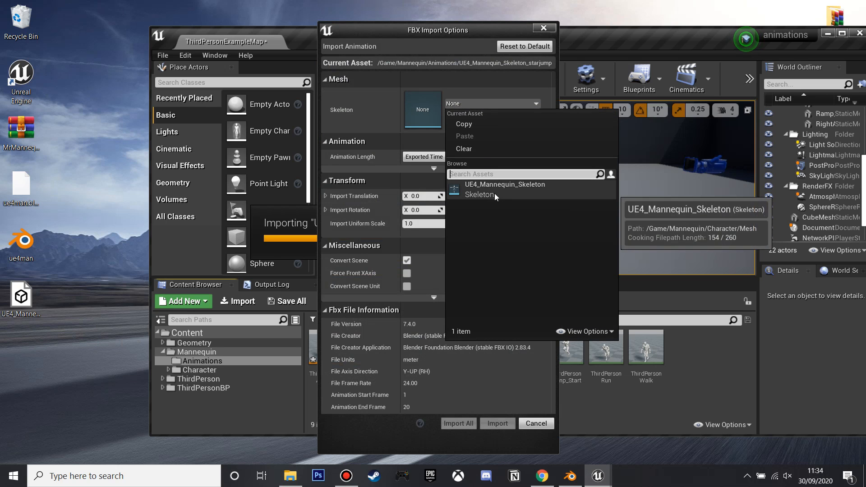
click(504, 184)
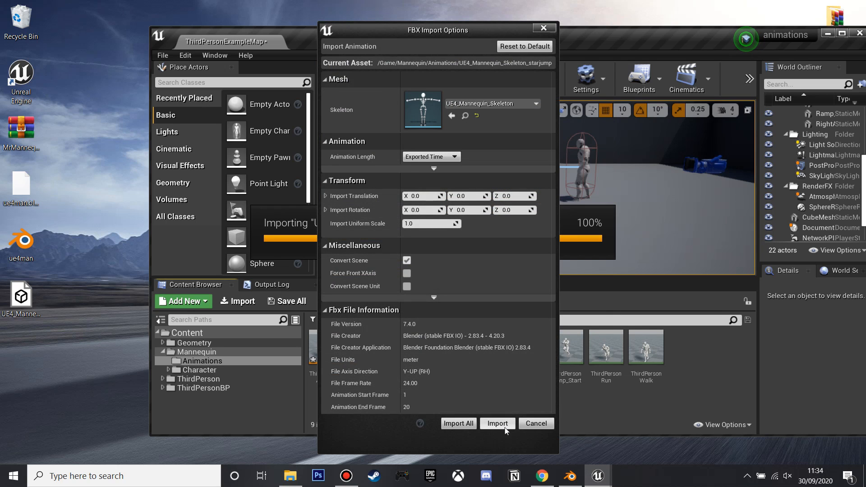
click(496, 423)
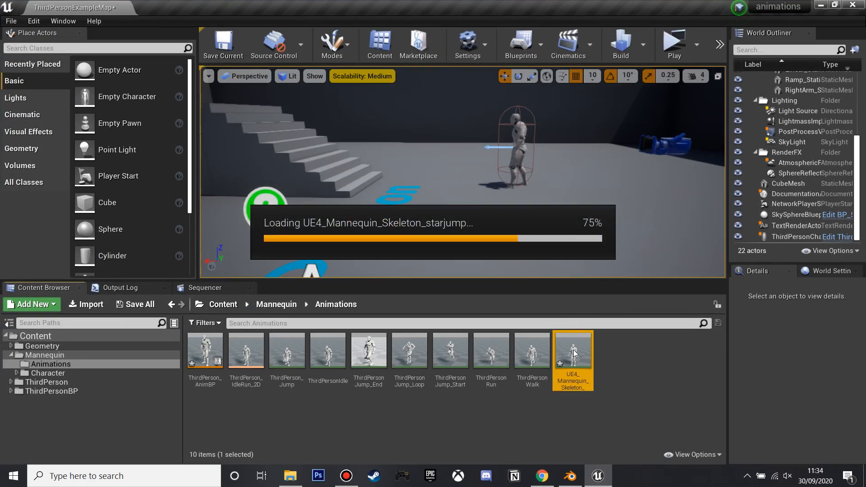
double_click(572, 350)
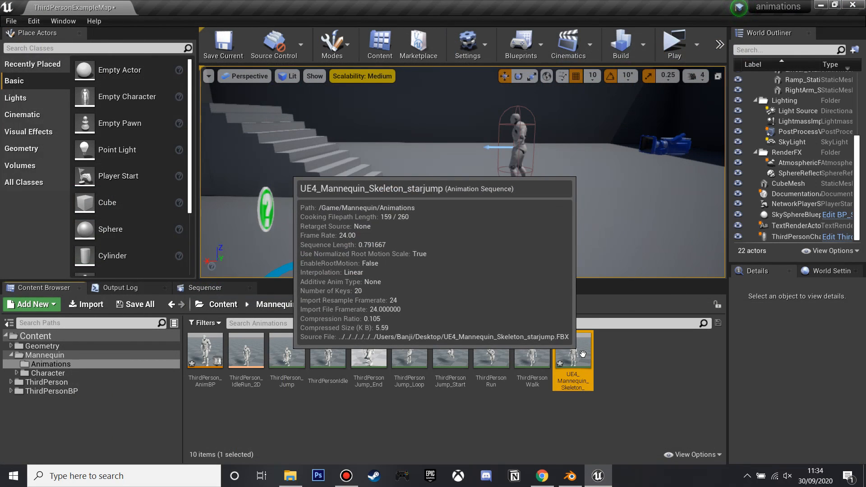
Create UE4_Mannequin_Skeleton_starjump_Montage from the starjump animation and preview it.
right_click(573, 359)
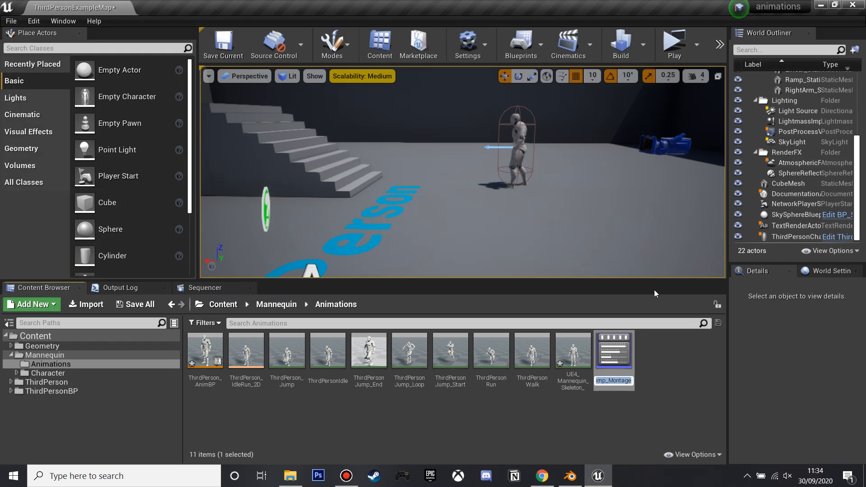
double_click(613, 350)
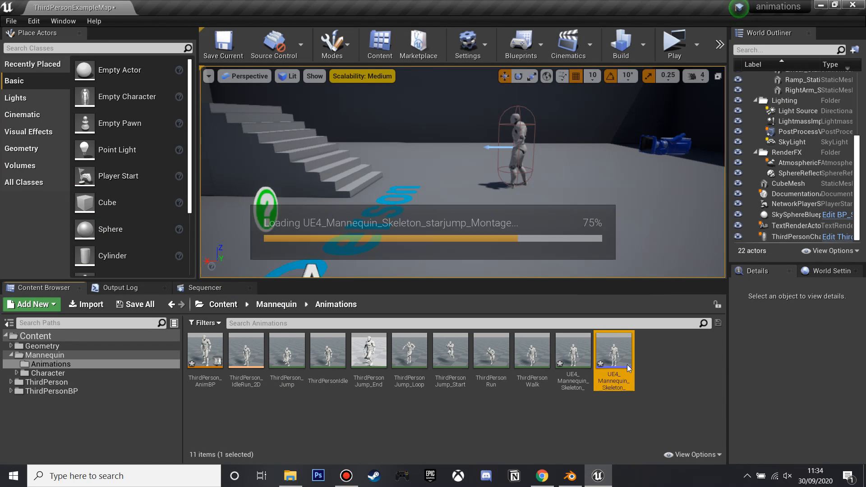
double_click(612, 350)
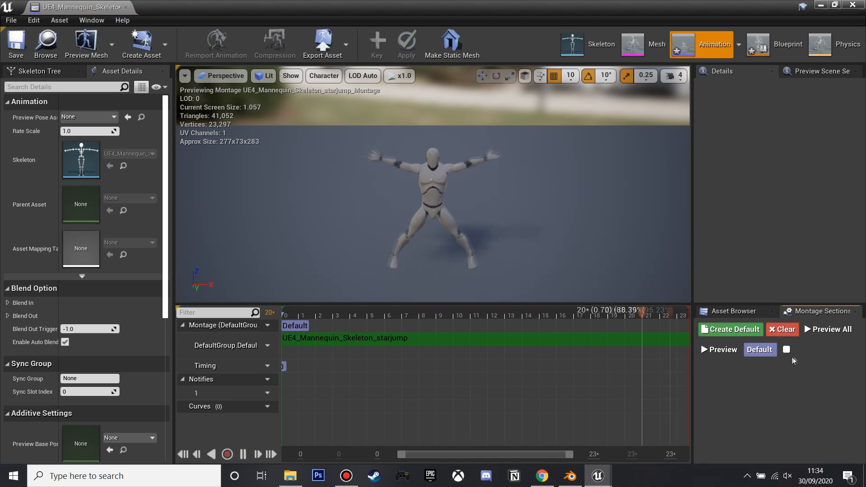
click(294, 325)
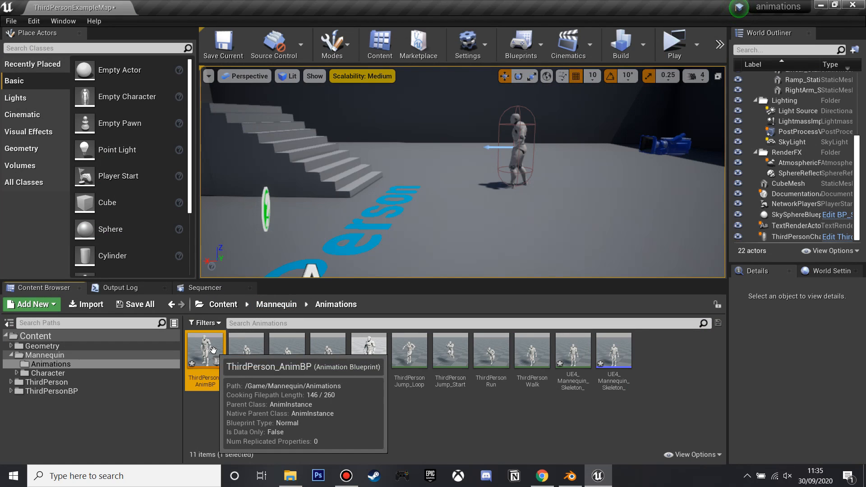
In ThirdPerson_AnimBP, insert a DefaultSlot node after the Default state machine and compile.
double_click(204, 352)
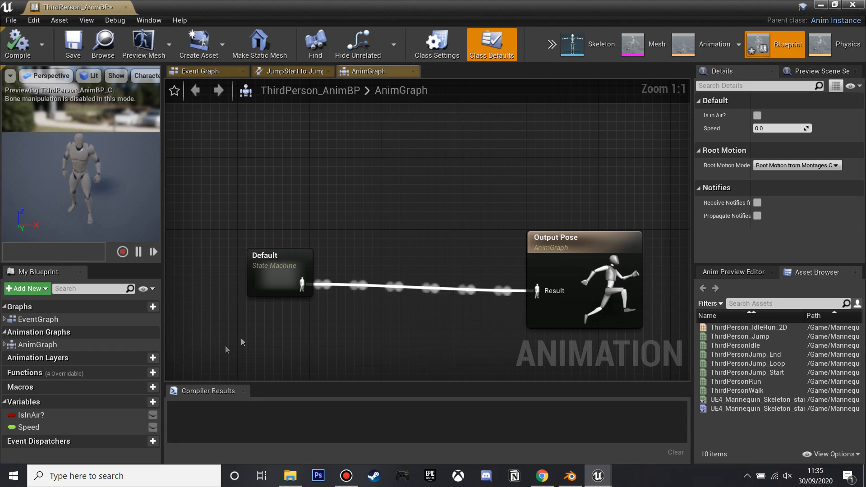
drag(313, 284, 402, 260)
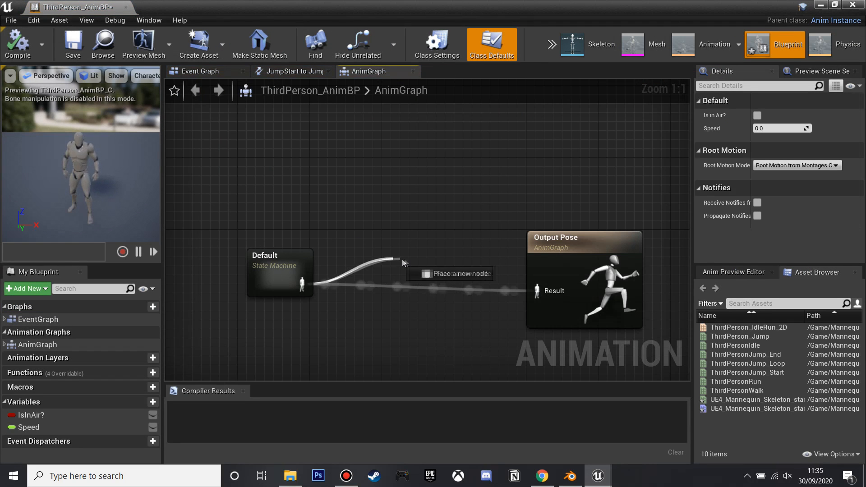
text(defa)
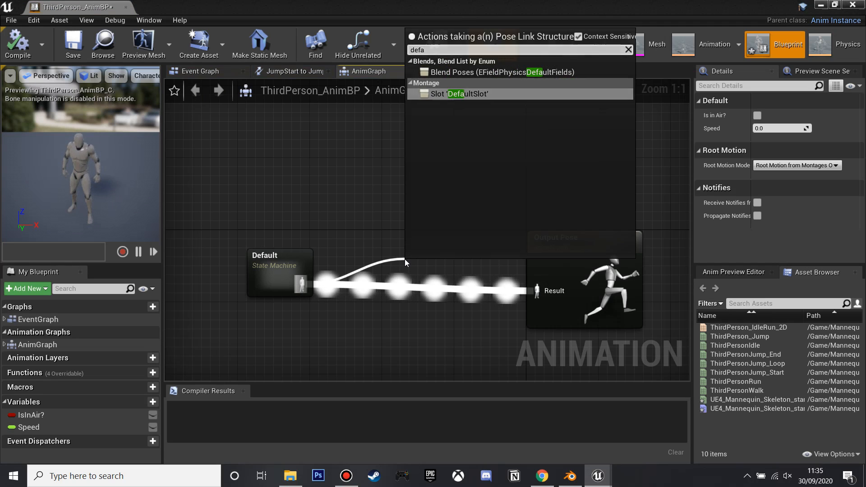
click(458, 94)
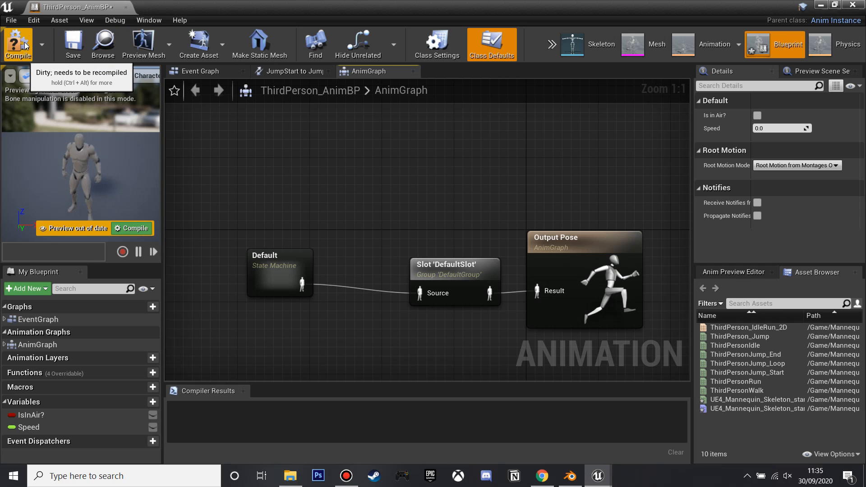
click(18, 44)
text(play anim)
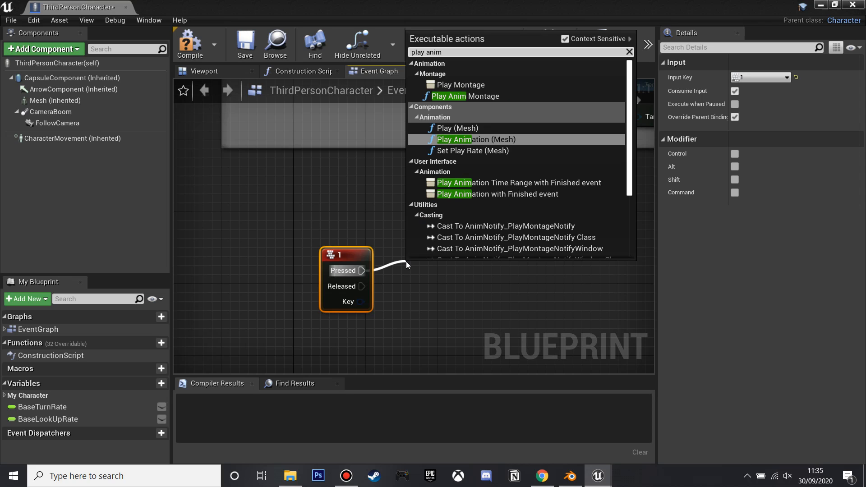
Feed the key 1 press into a Play Anim Montage node set to the starjump montage.
click(465, 96)
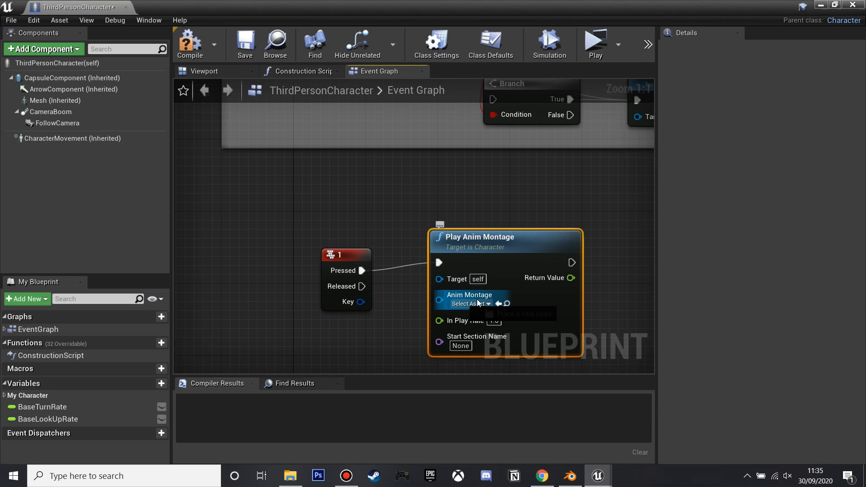
click(474, 304)
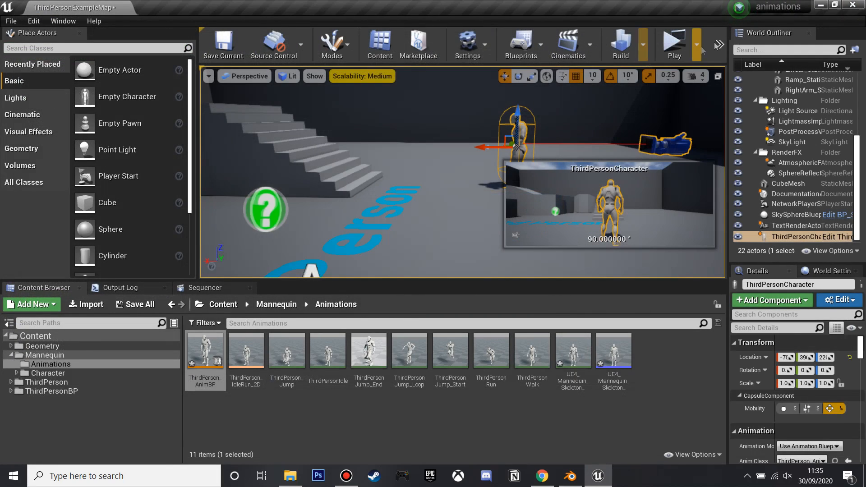
mouse_move(544, 119)
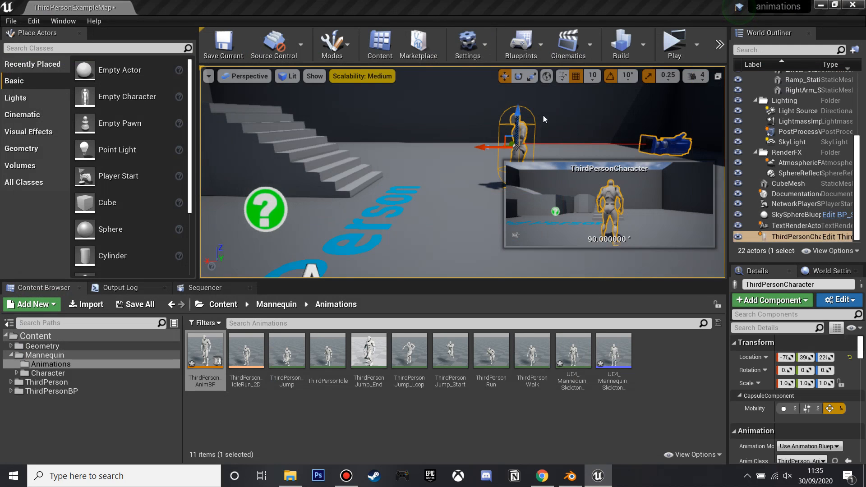
Start a play-in-editor session of the third-person level.
click(673, 44)
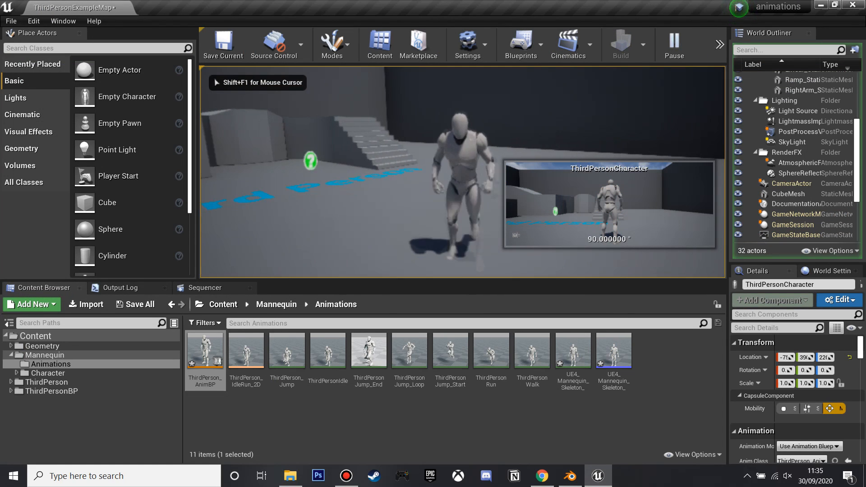